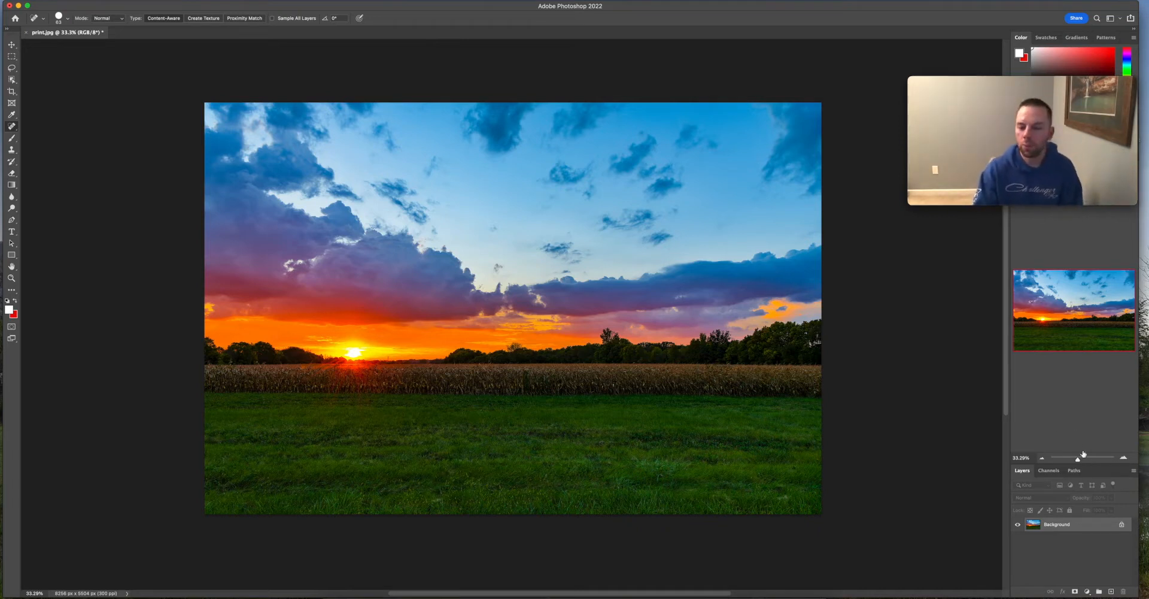
Zoom into the orange sky and heal two dust spots with the Spot Healing Brush
left_click_drag(1083, 457, 1079, 457)
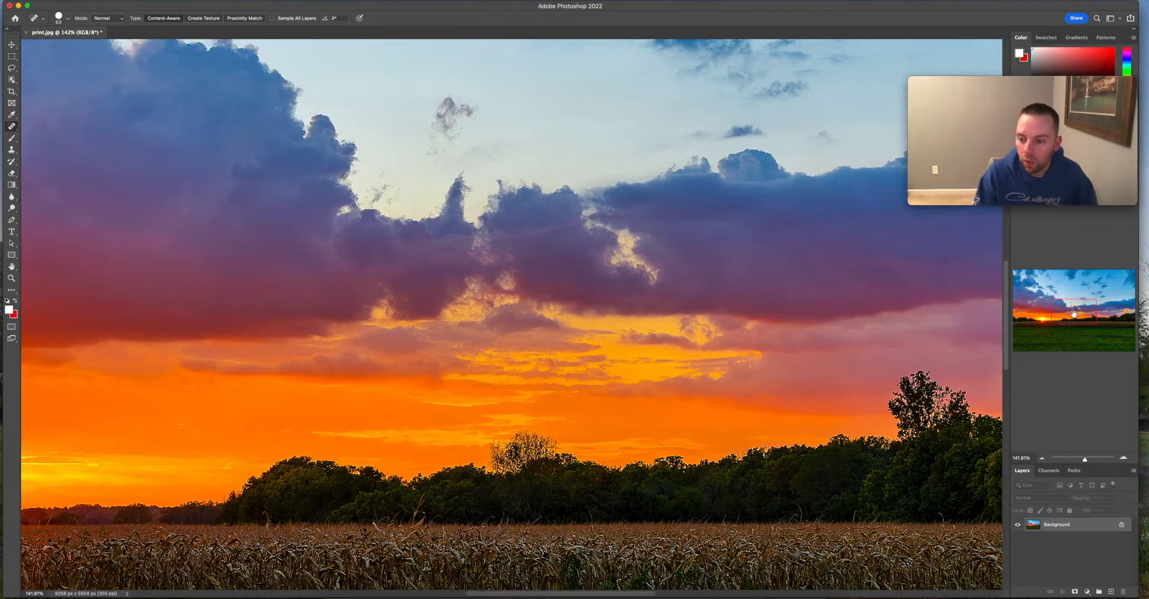
scroll("down", 3)
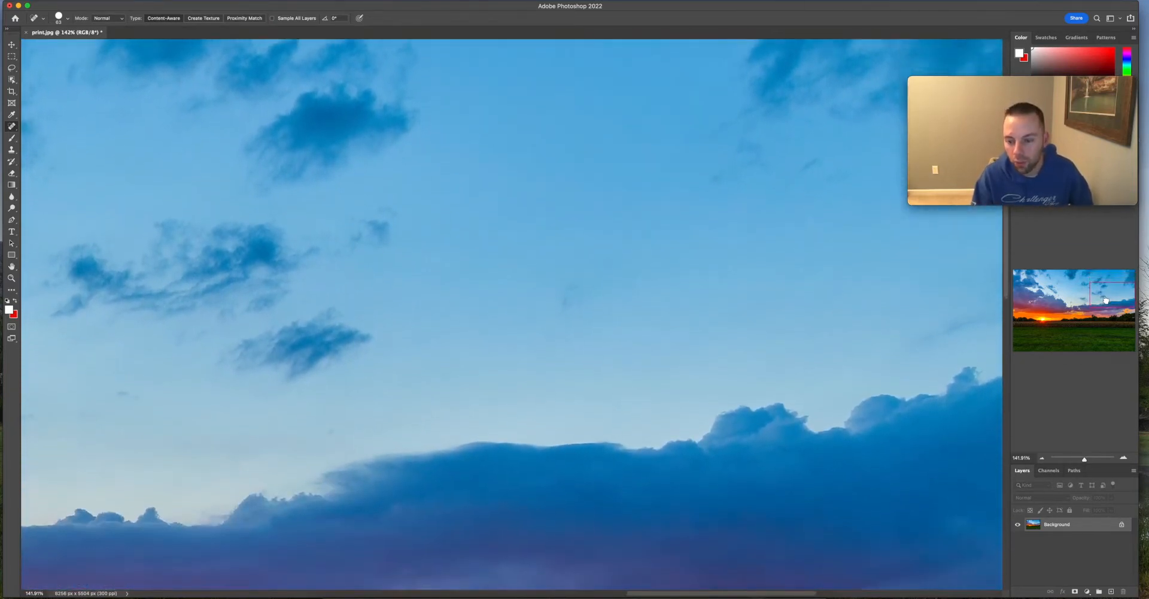
scroll("down", 3)
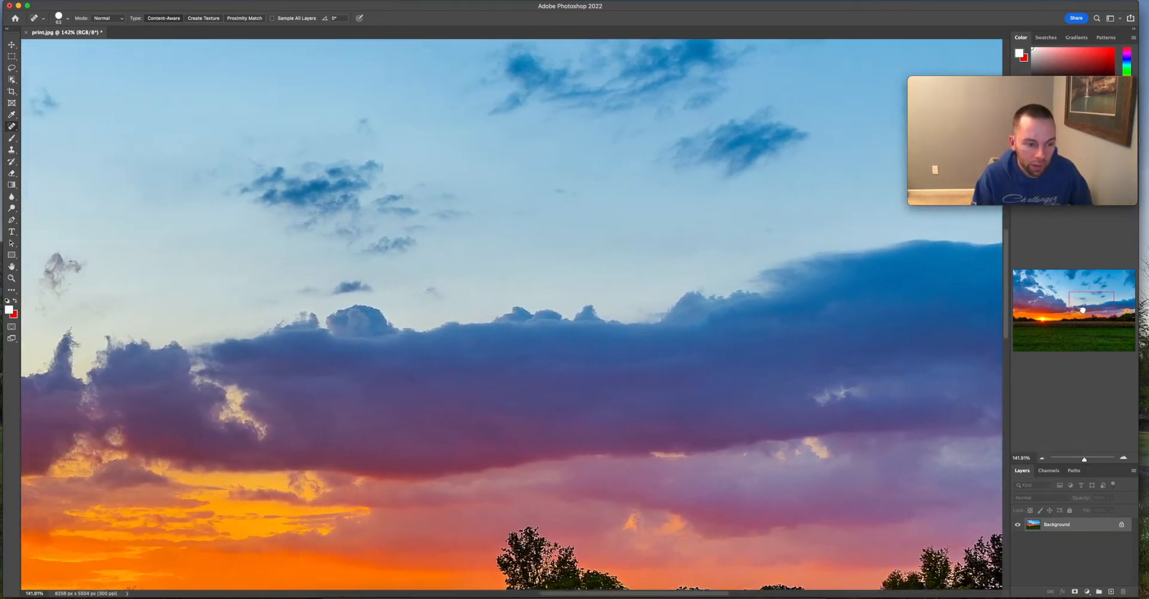
scroll("down", 3)
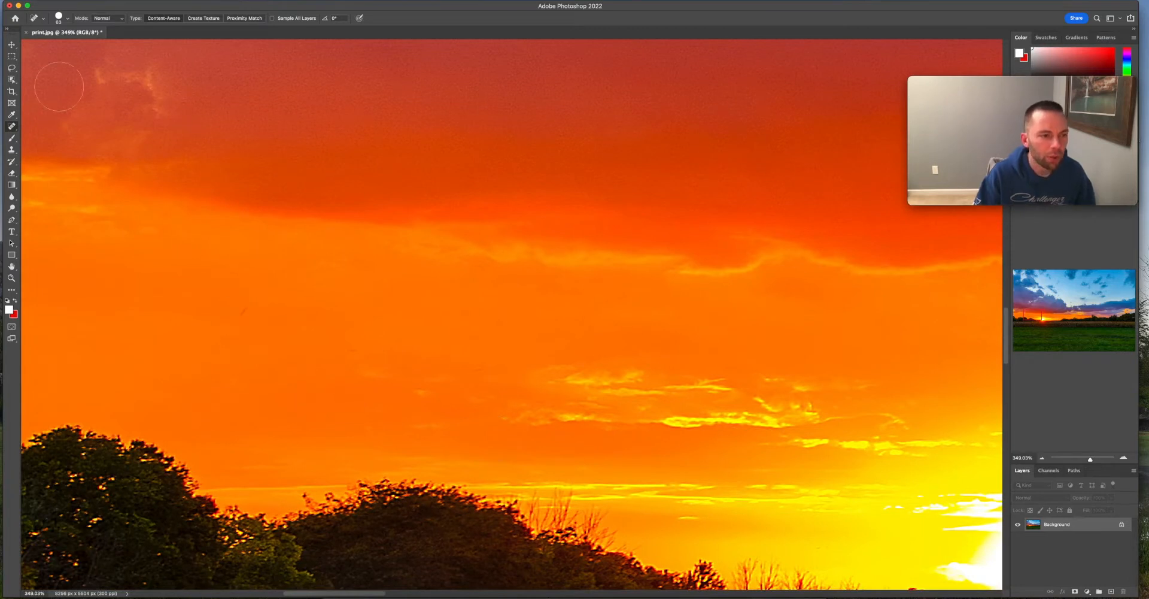
left_click(69, 17)
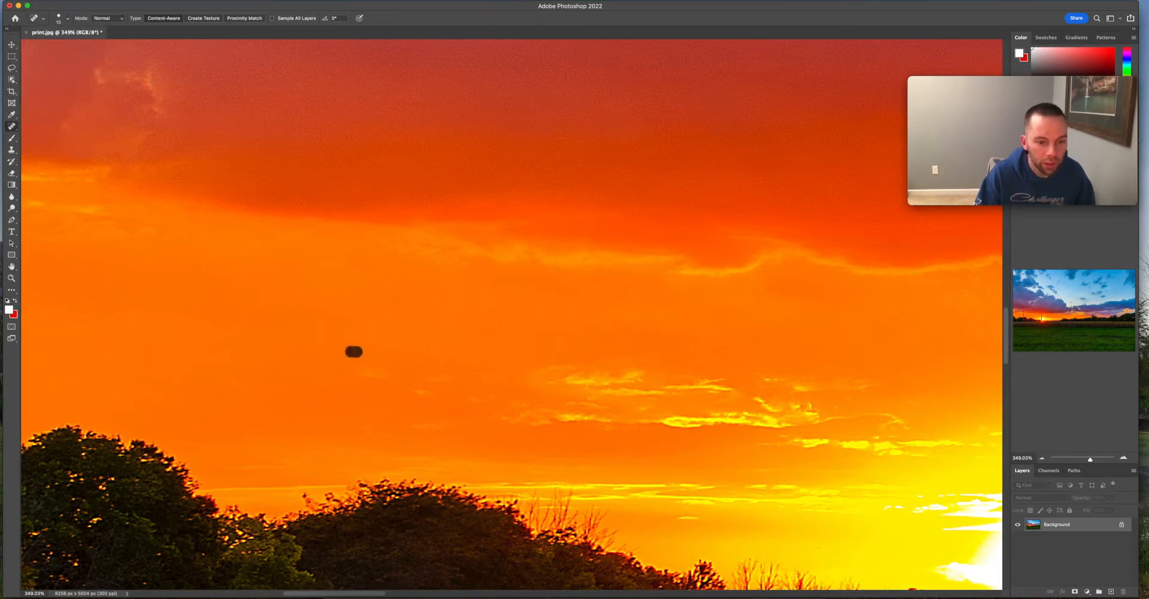
left_click(355, 353)
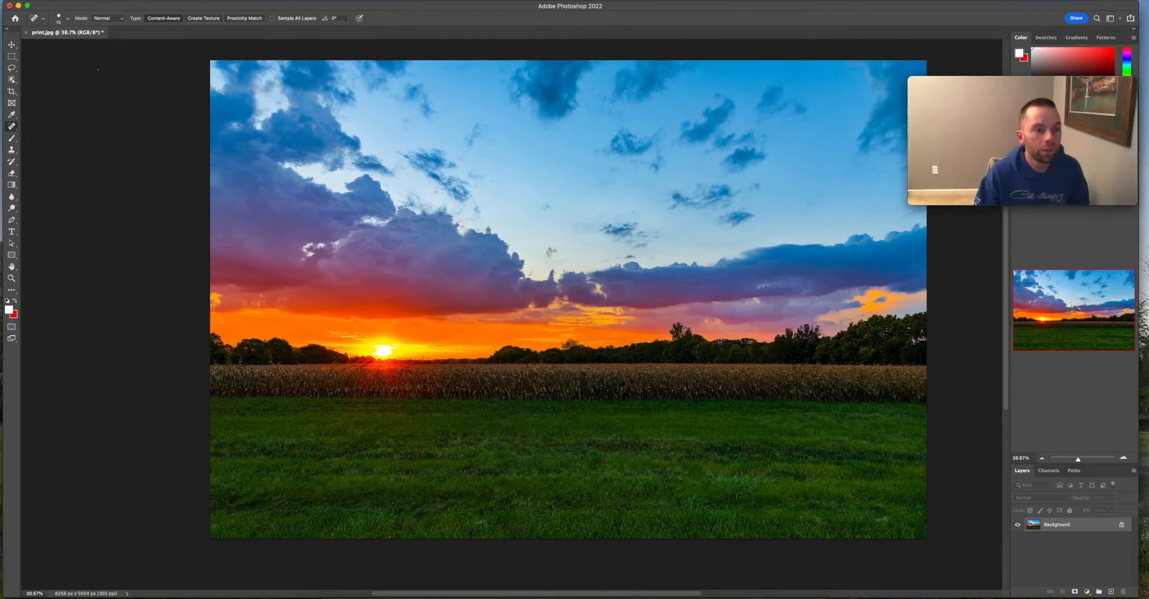
Save a copy of the retouched photo as a JPEG at Quality 12 Maximum
left_click(29, 2)
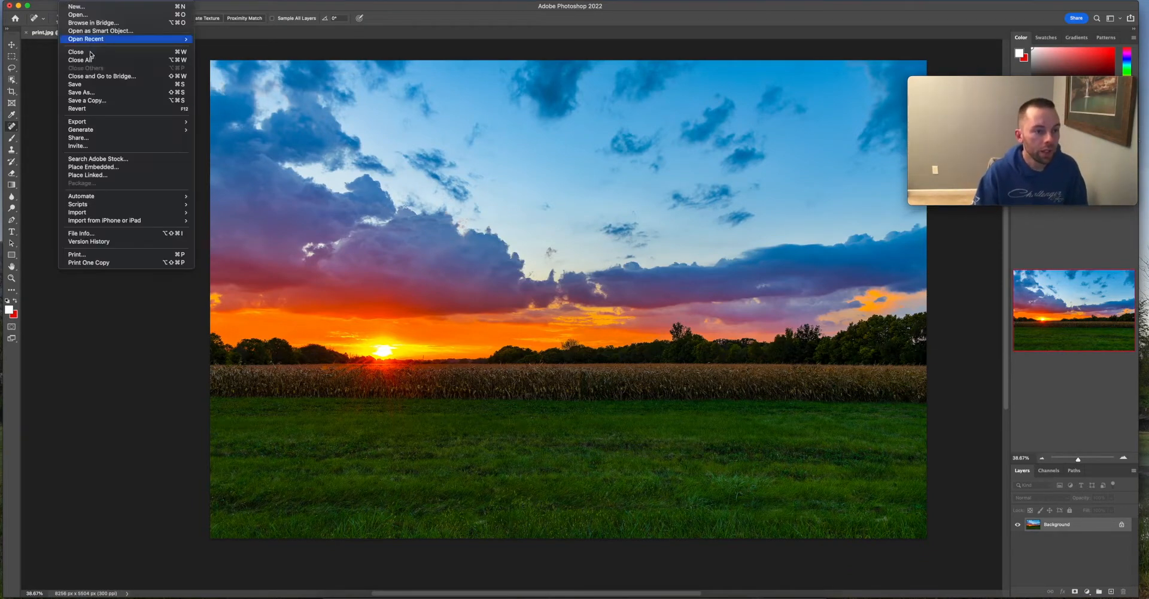
left_click(74, 84)
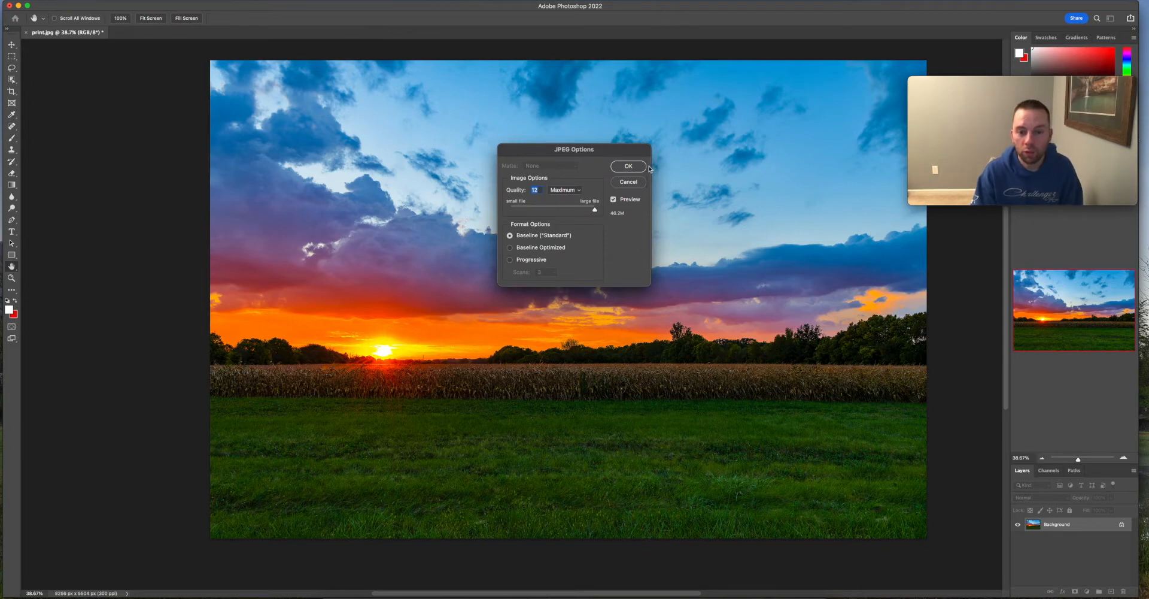
left_click(627, 166)
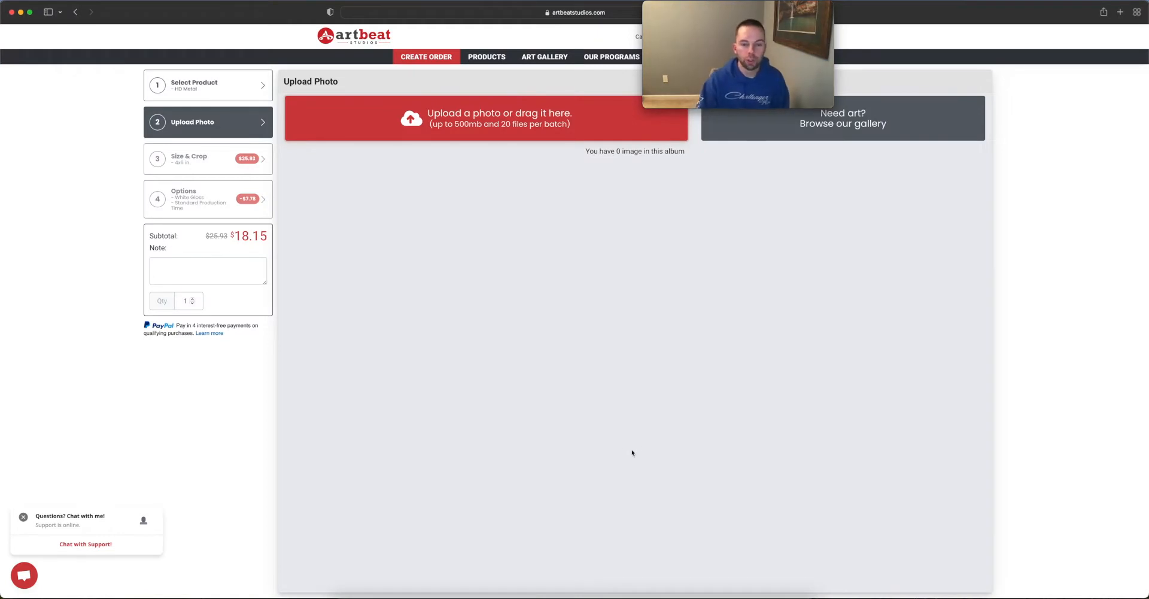
mouse_move(678, 227)
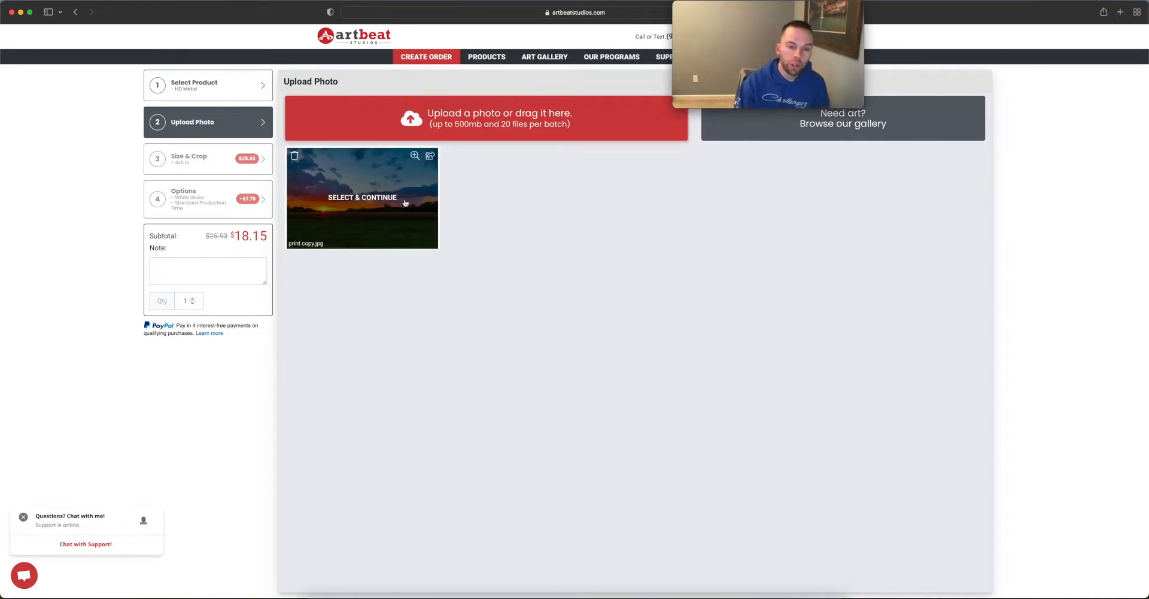
Select the uploaded print copy.jpg and choose the 24x36 print size
left_click(360, 197)
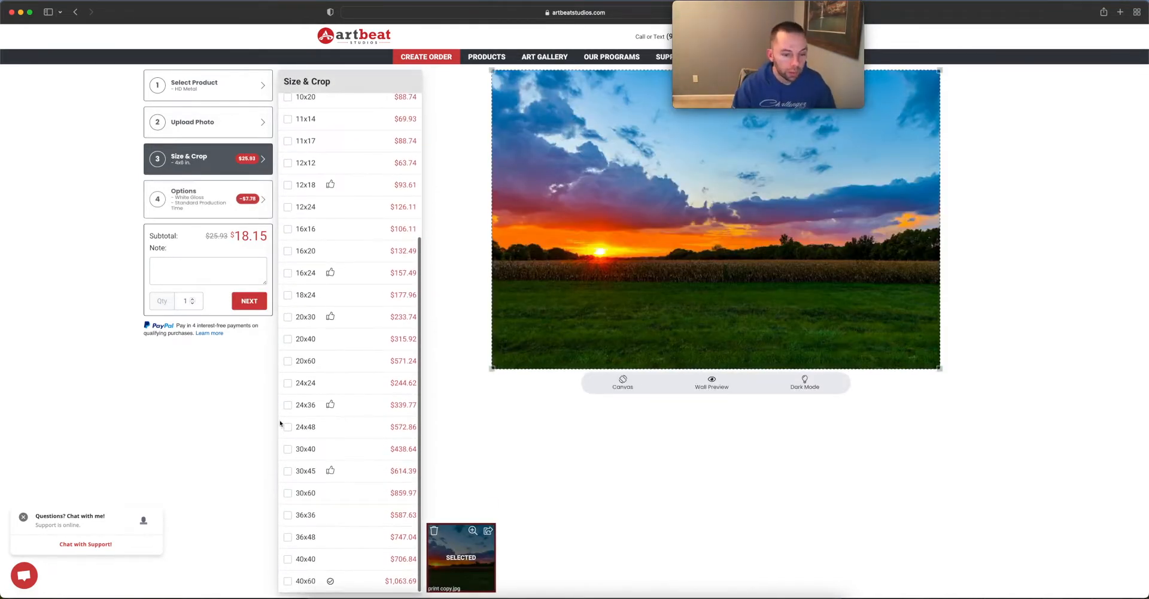
left_click(287, 405)
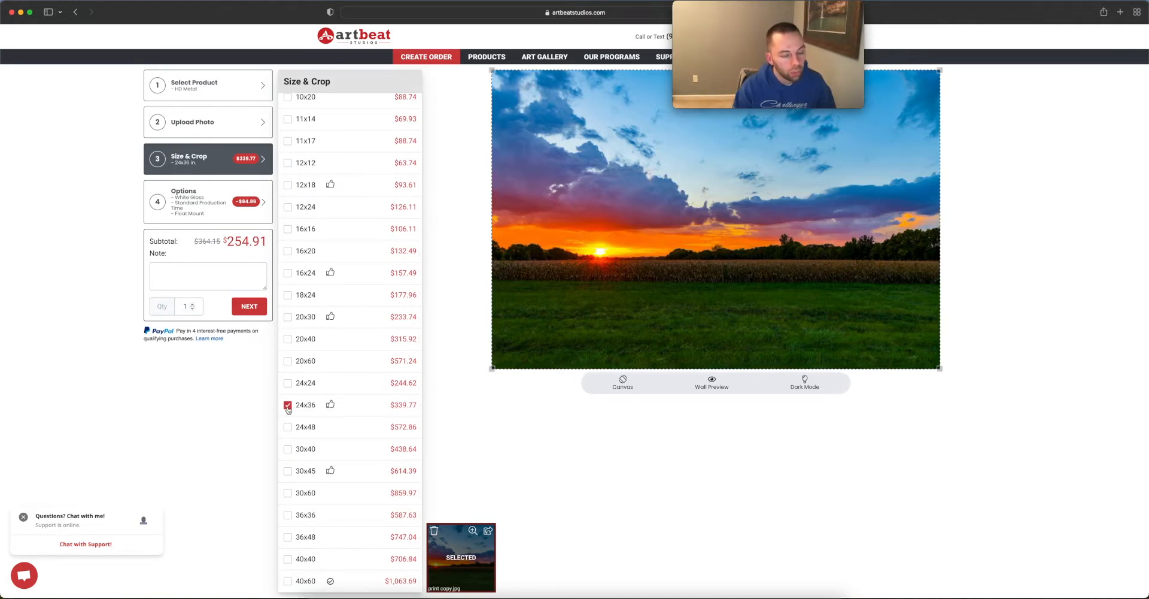
mouse_move(434, 401)
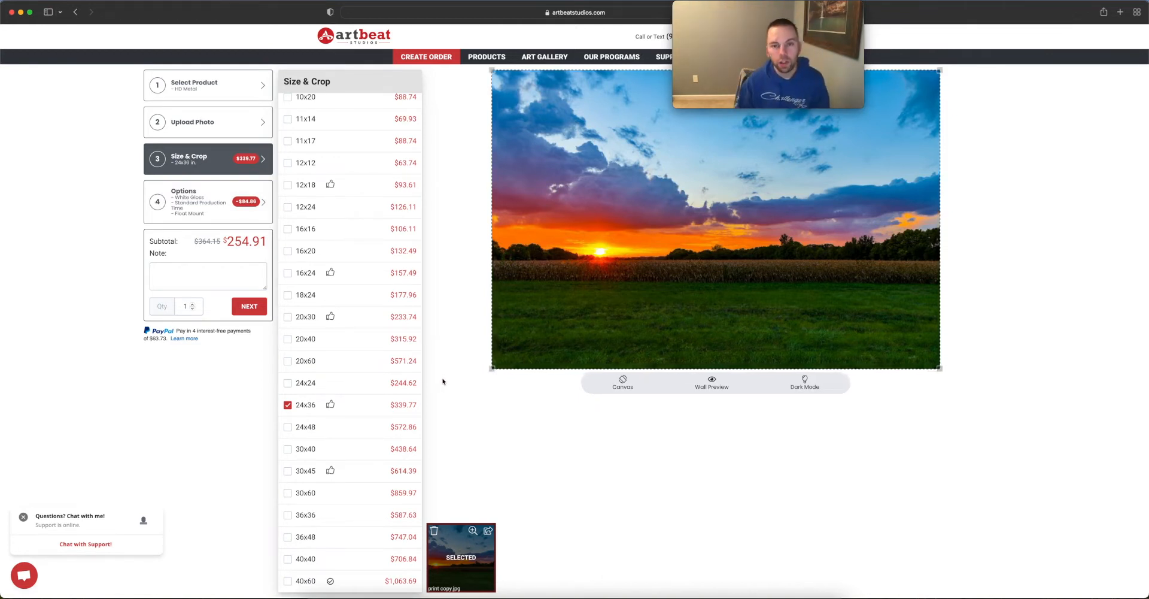
mouse_move(1070, 449)
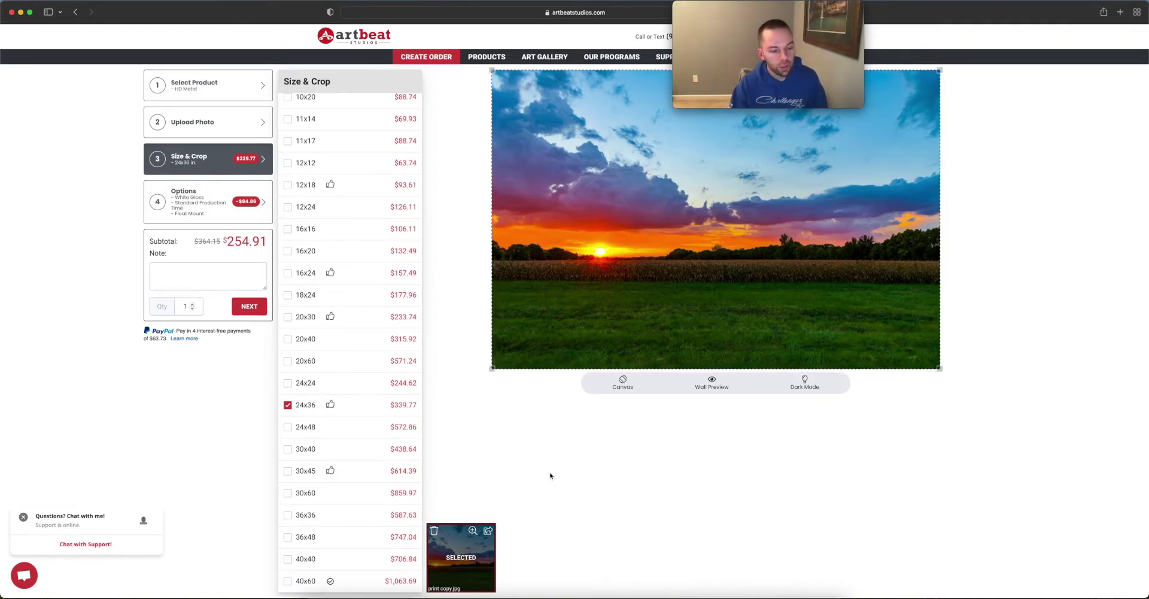
mouse_move(589, 496)
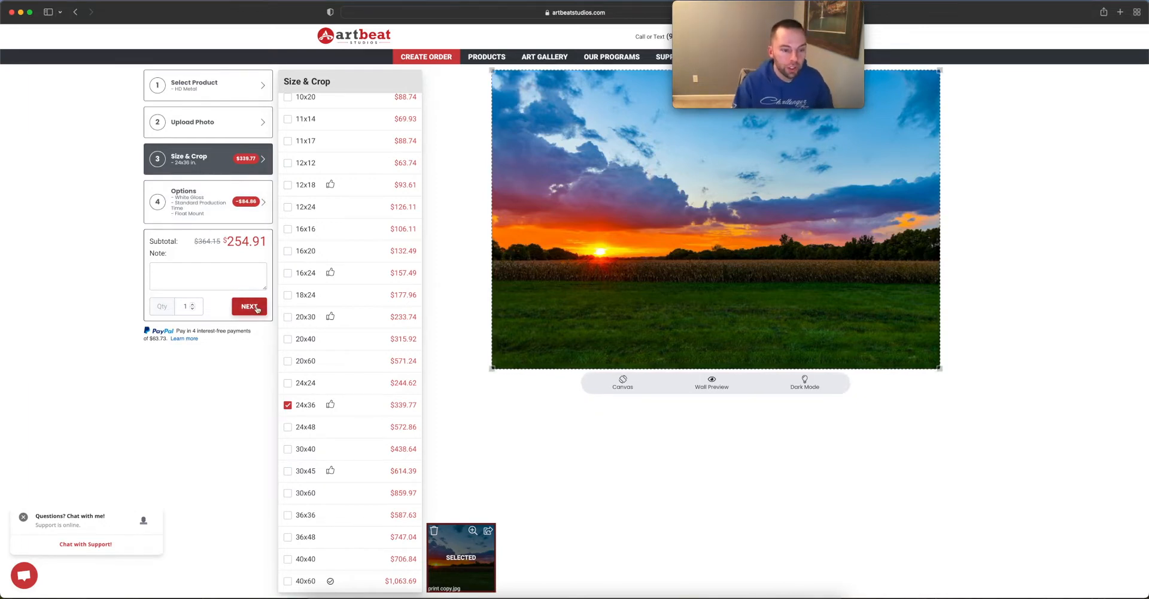
Compare Natural Wood, Silver and Black Aluminum wall mounts, settling on Silver Aluminum
left_click(249, 306)
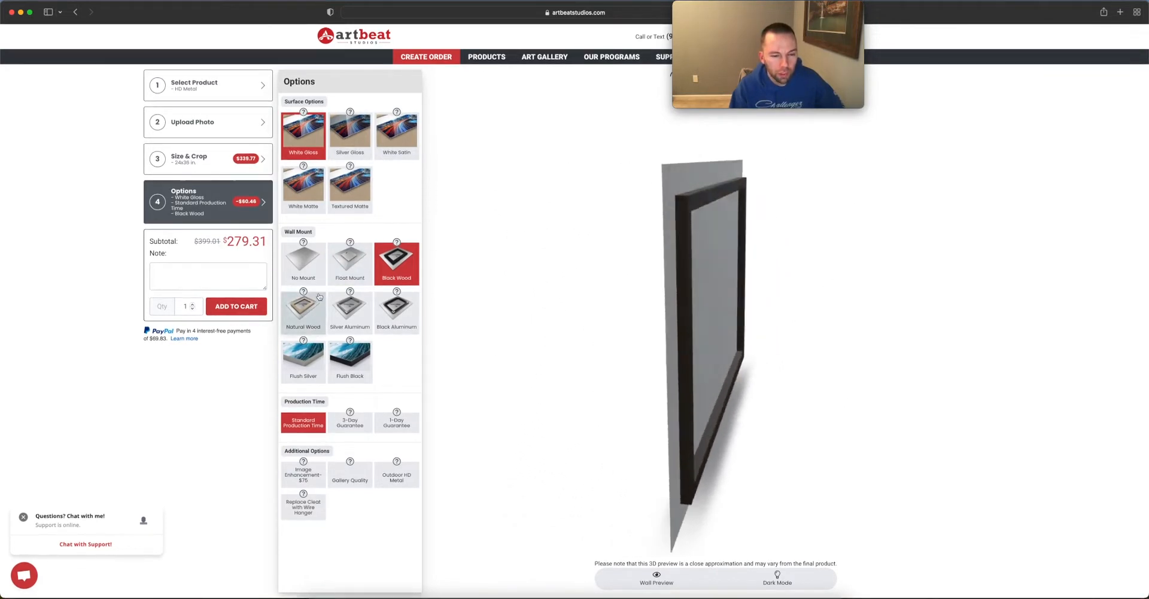
left_click(302, 313)
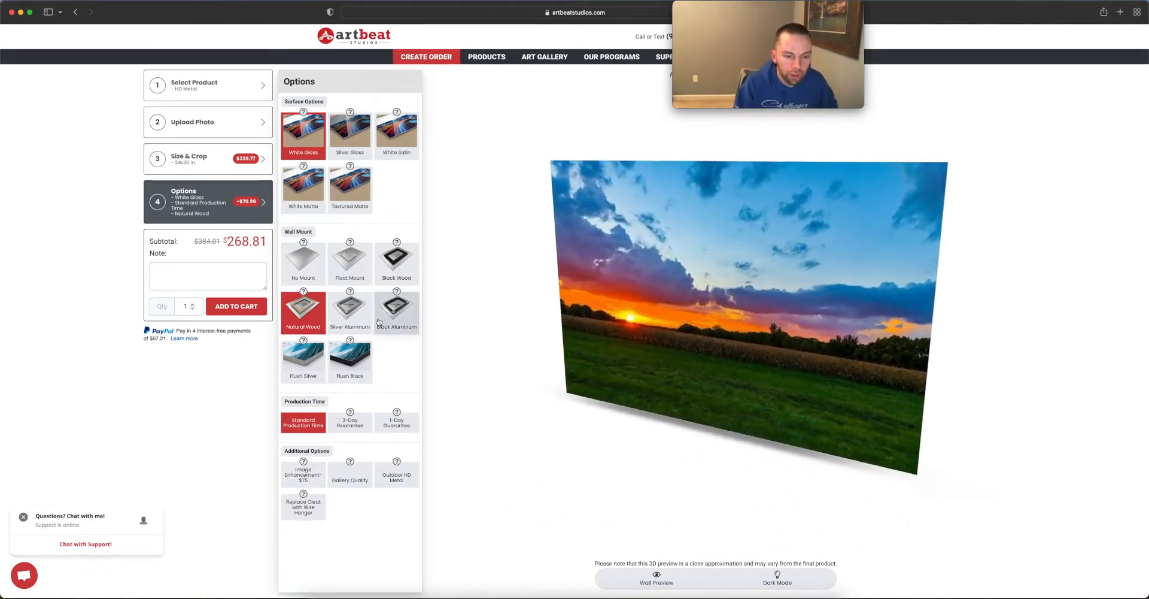
left_click(350, 309)
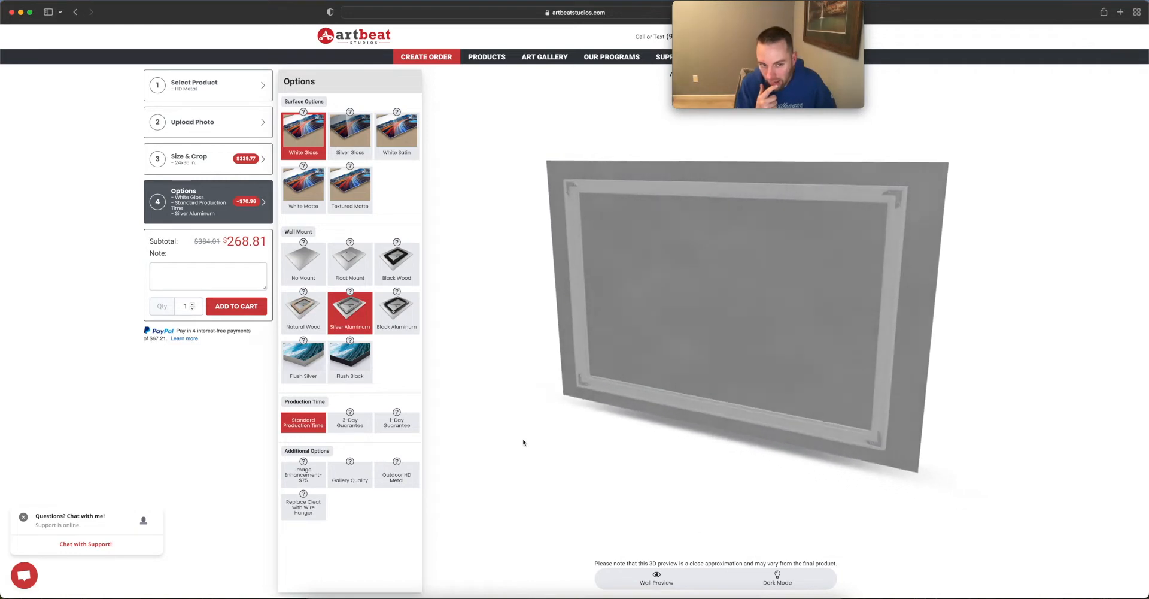
left_click(396, 313)
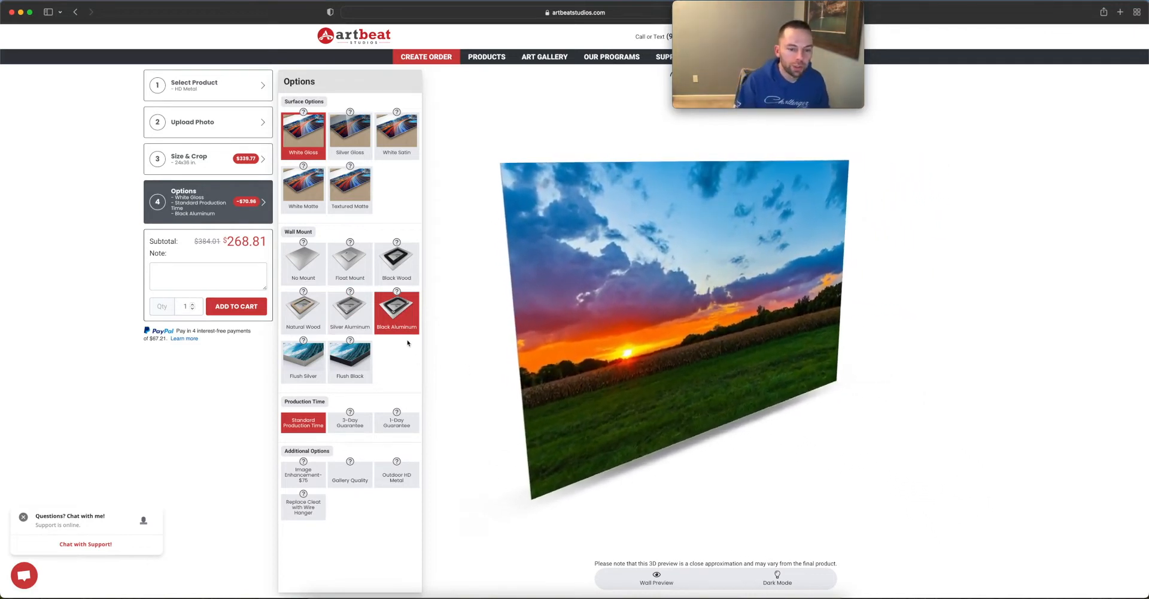
left_click(350, 312)
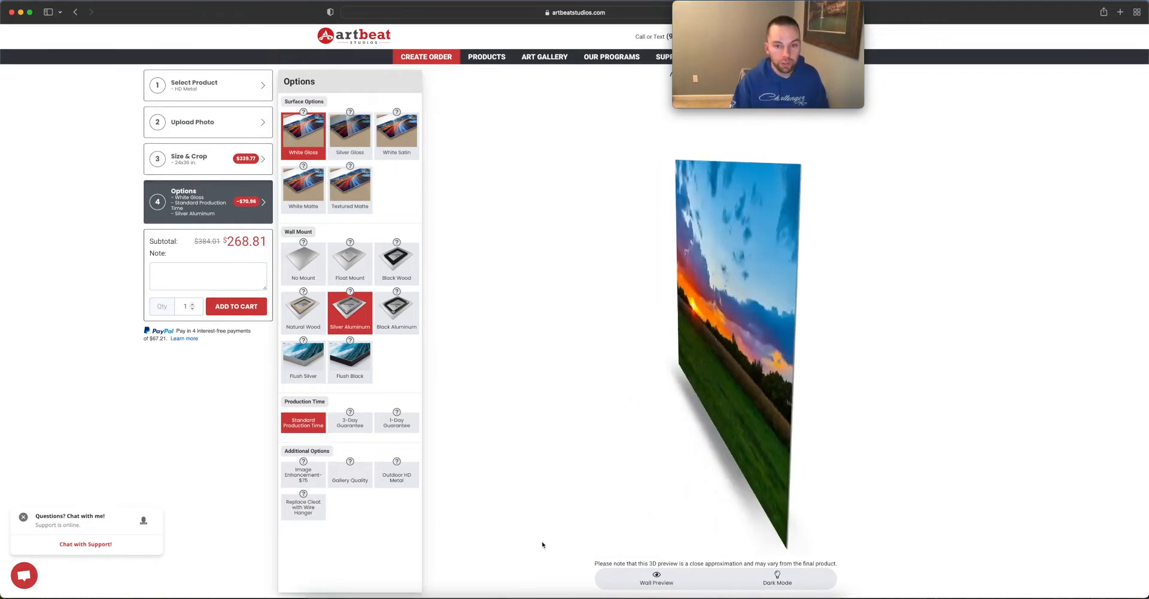
left_click(236, 305)
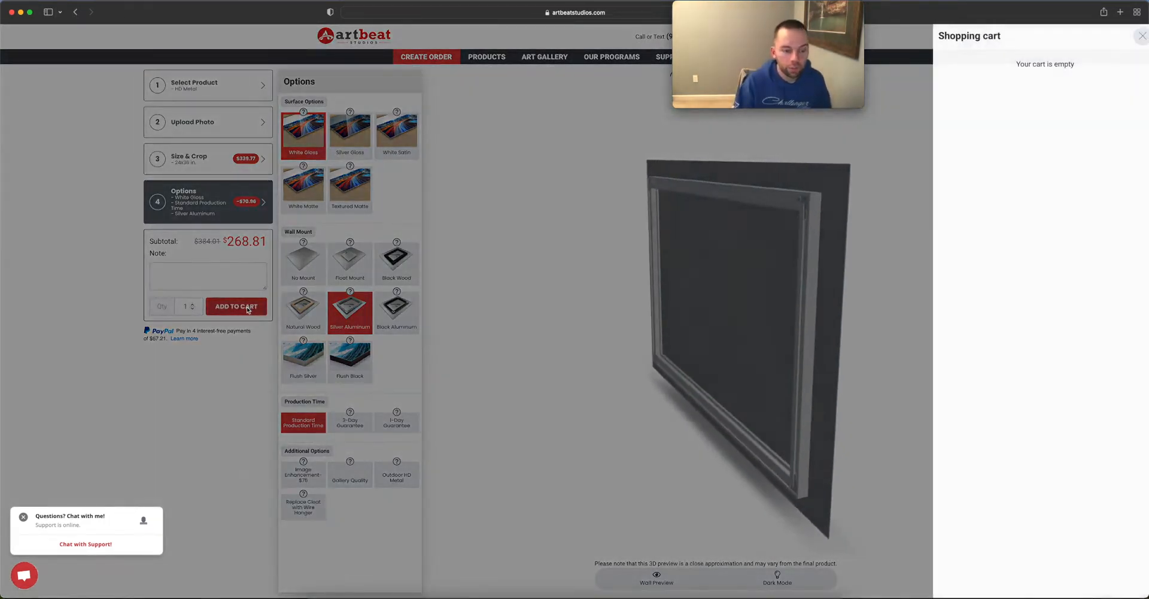
Add the HD Metal print to the cart and proceed to checkout at $249.61
left_click(236, 305)
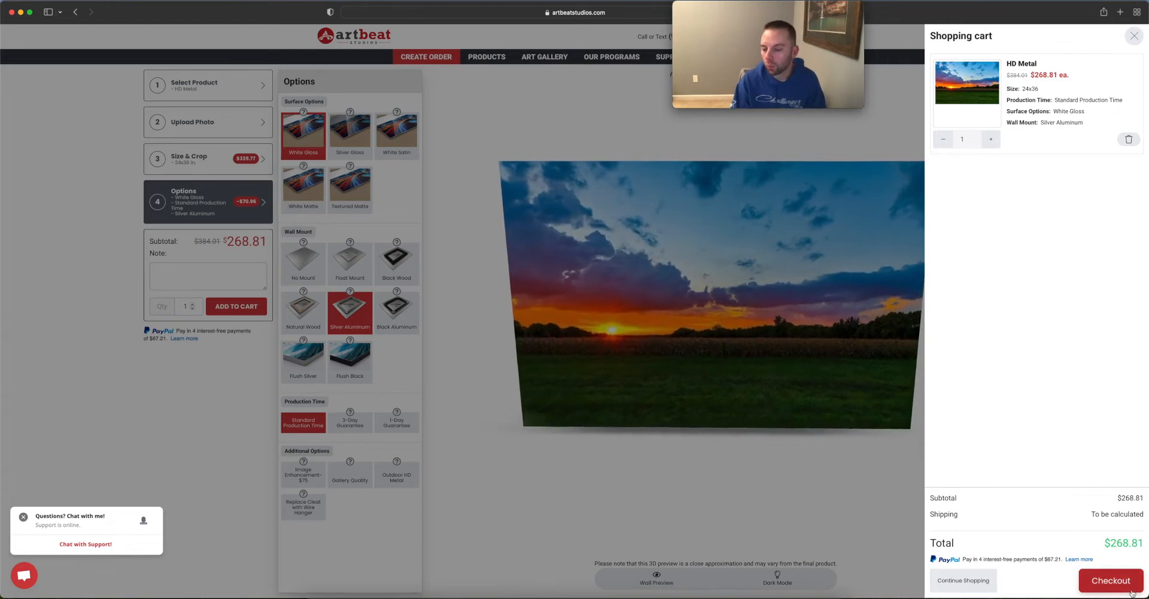
left_click(1111, 579)
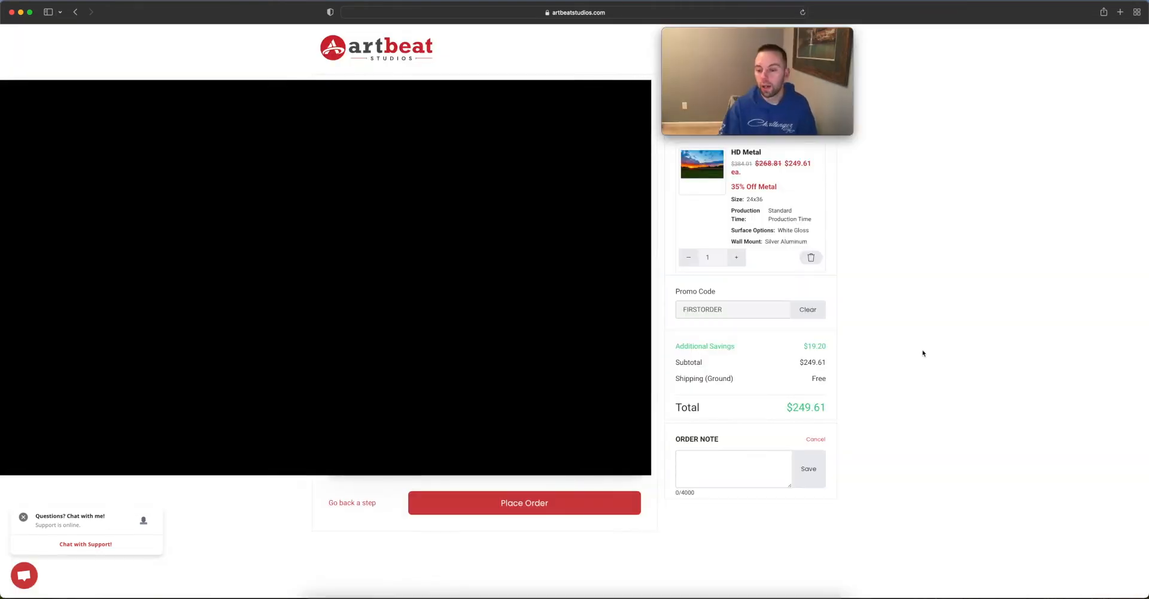